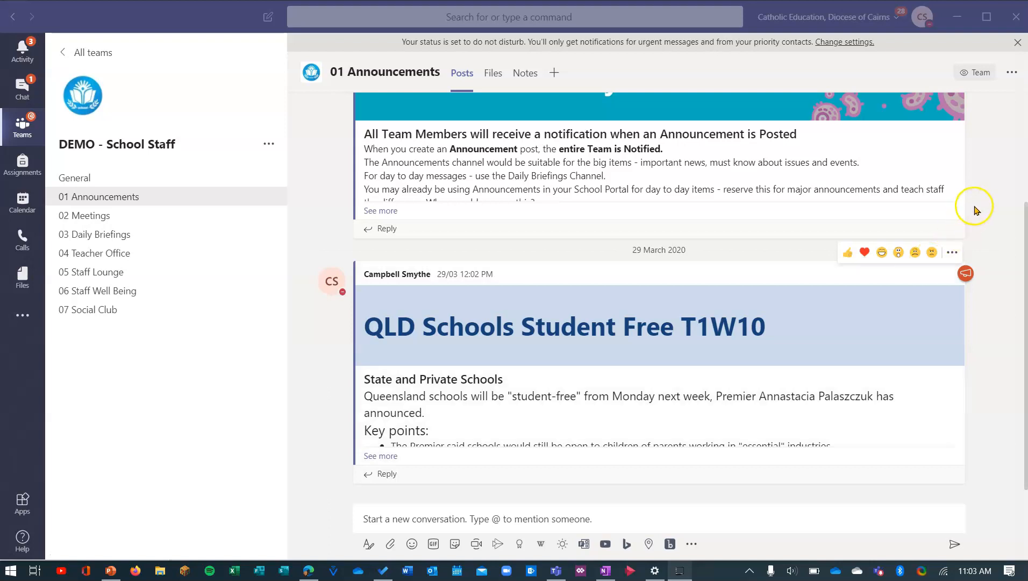
mouse_move(831, 9)
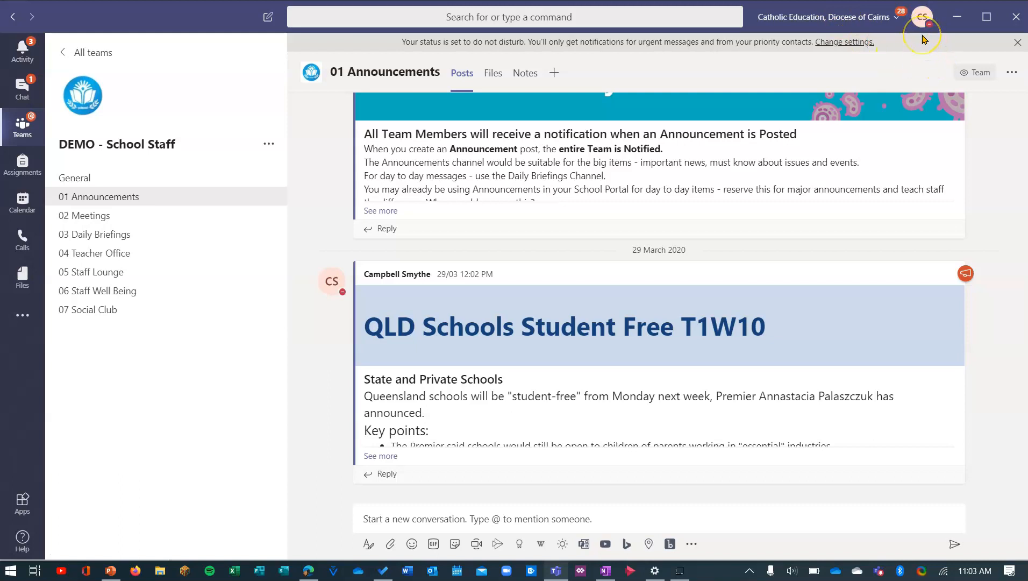
mouse_move(923, 38)
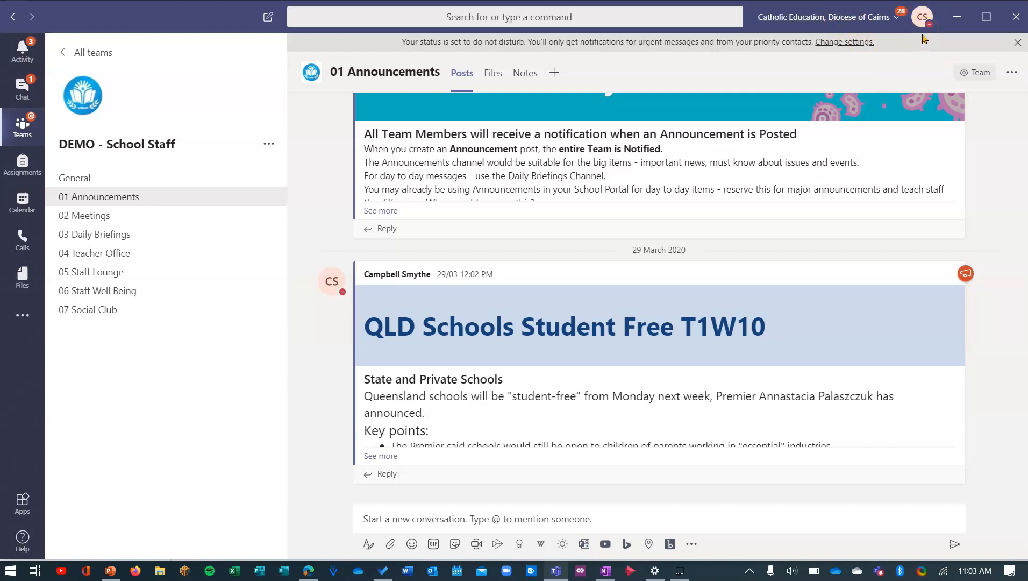
mouse_move(921, 16)
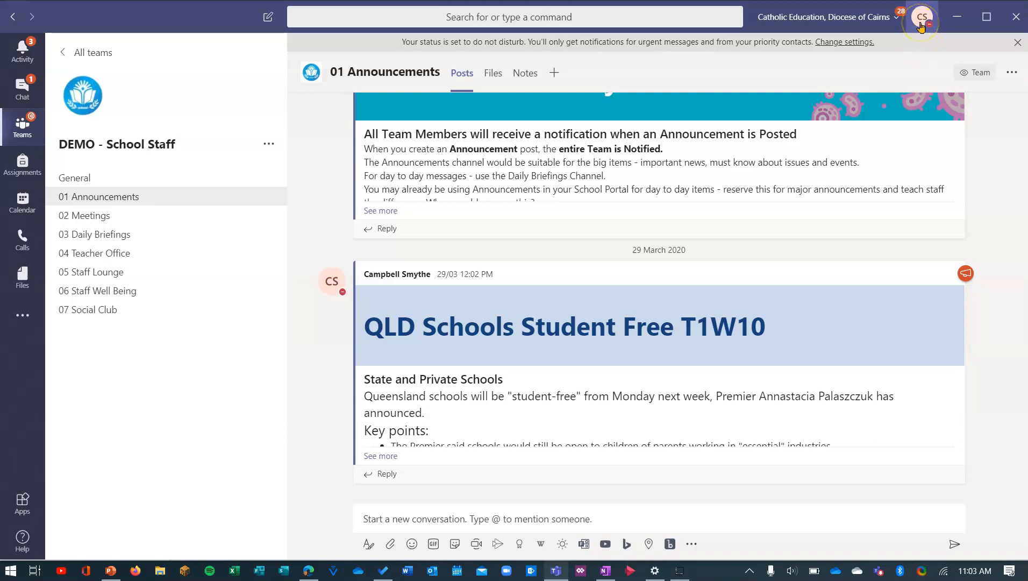
- Open the Change your profile picture dialog from the top-bar avatar menu
left_click(921, 17)
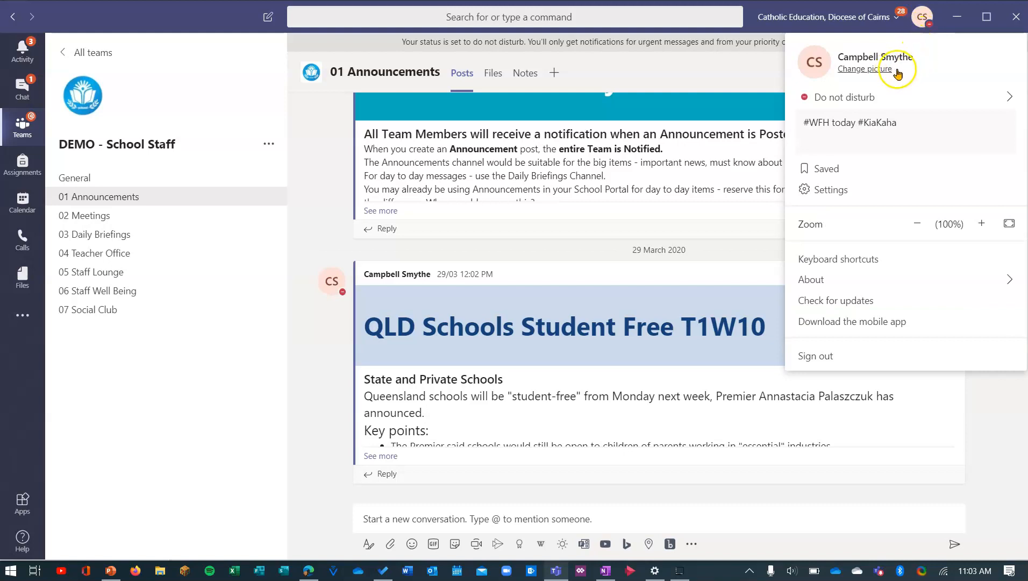
mouse_move(873, 72)
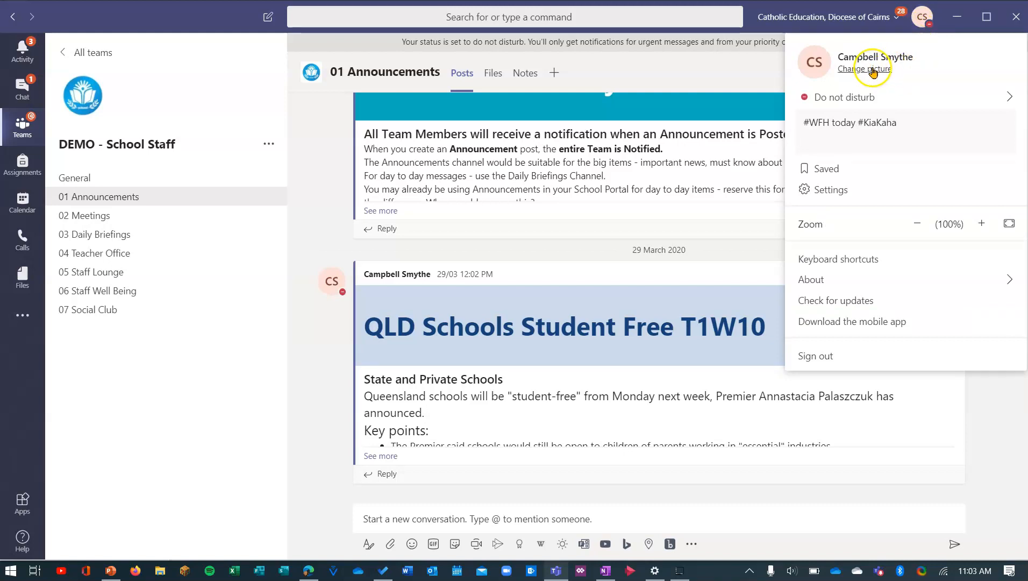
left_click(865, 68)
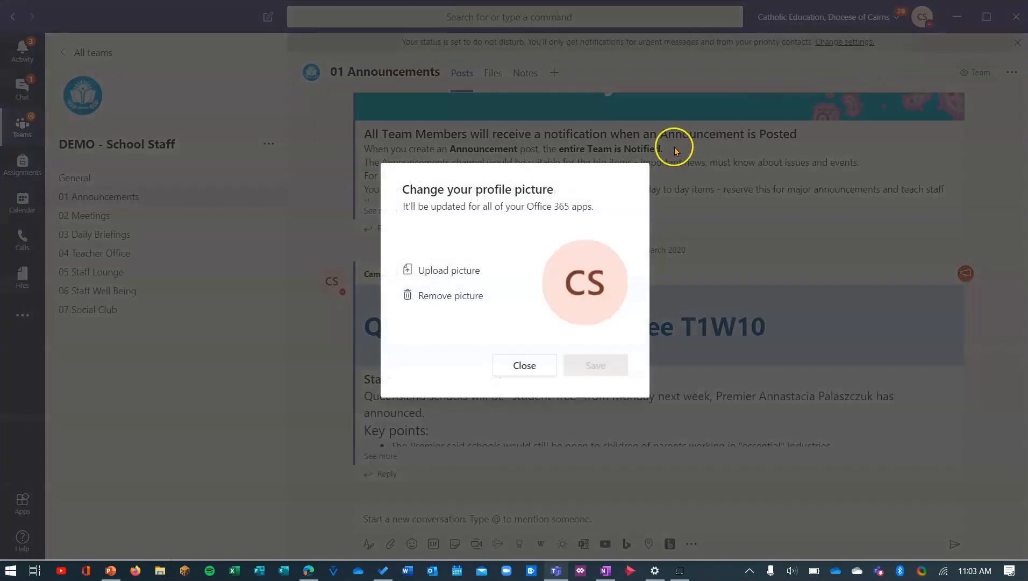
mouse_move(479, 274)
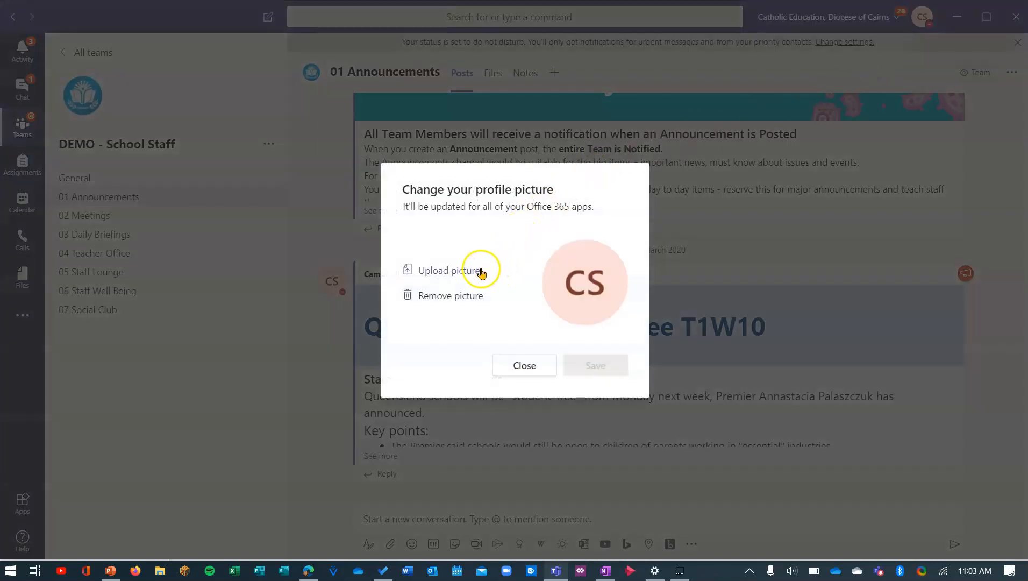
- Upload the 'cam istanbul 320' photo from the Images folder as the picture preview
left_click(449, 270)
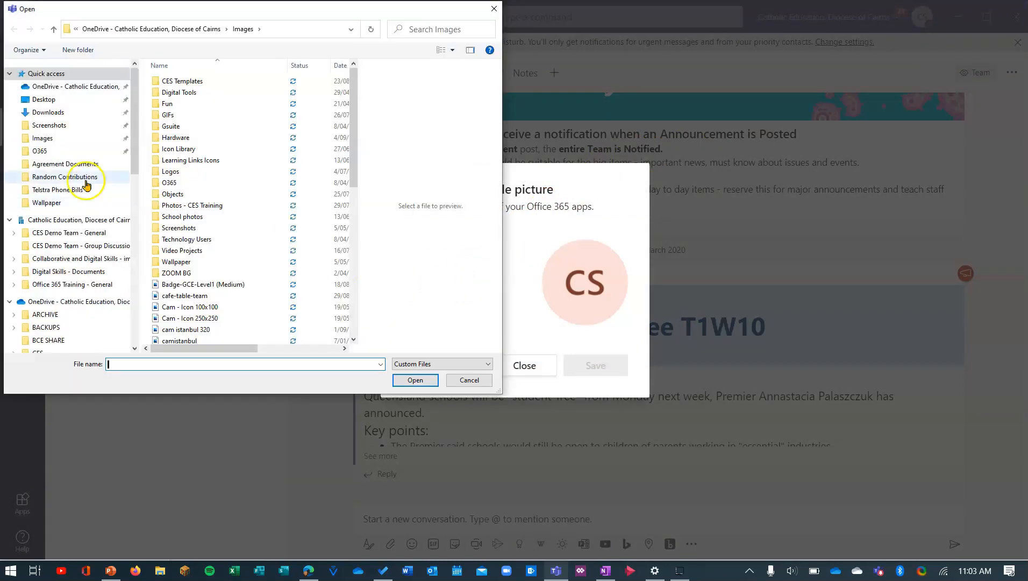
left_click(41, 138)
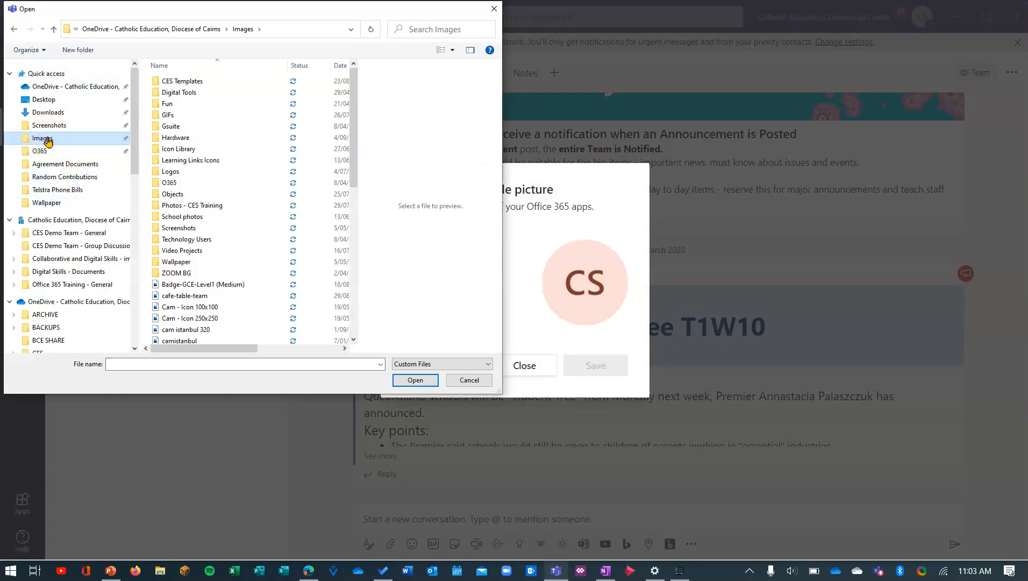
mouse_move(221, 216)
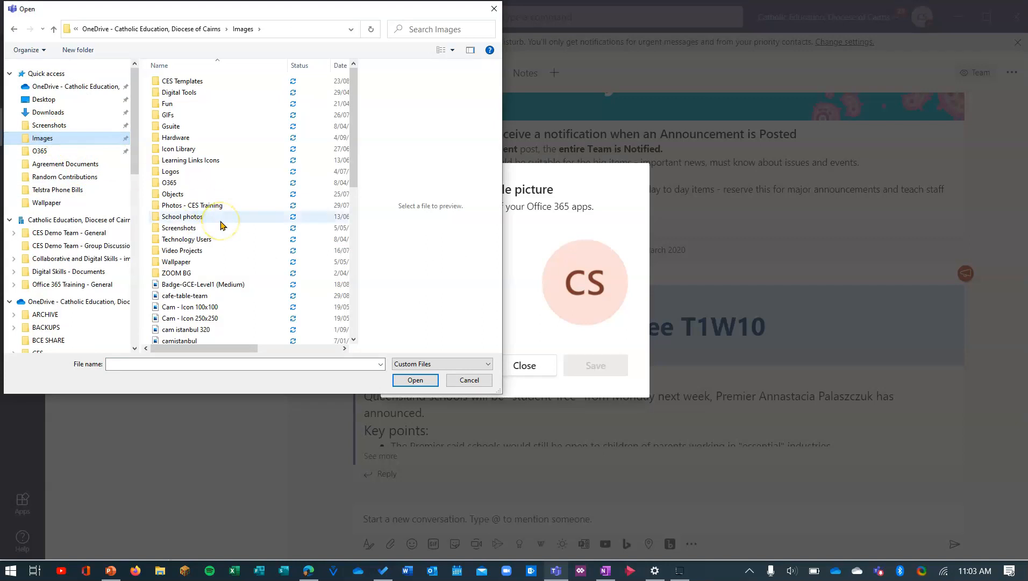
scroll("down", 3)
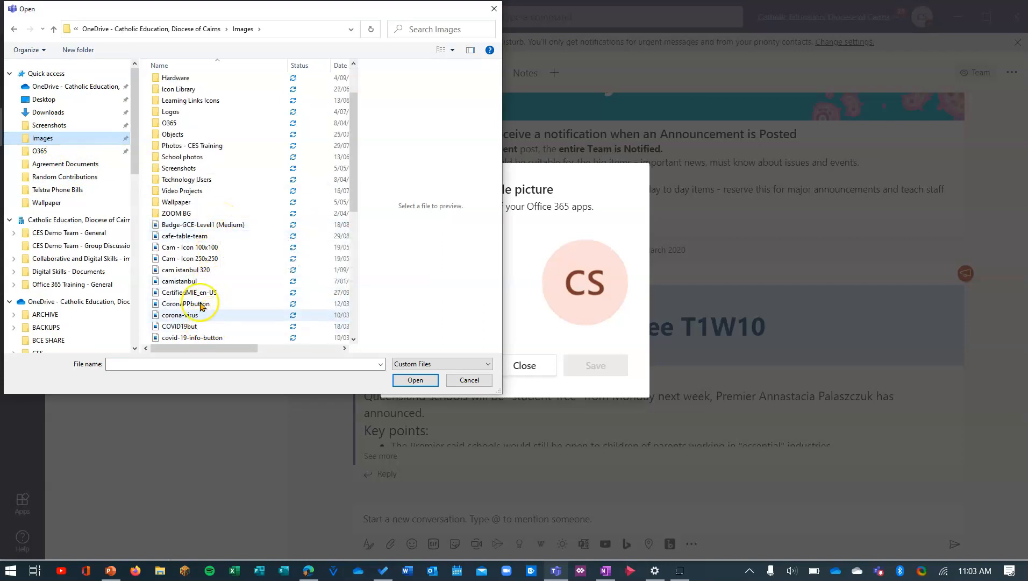
mouse_move(213, 269)
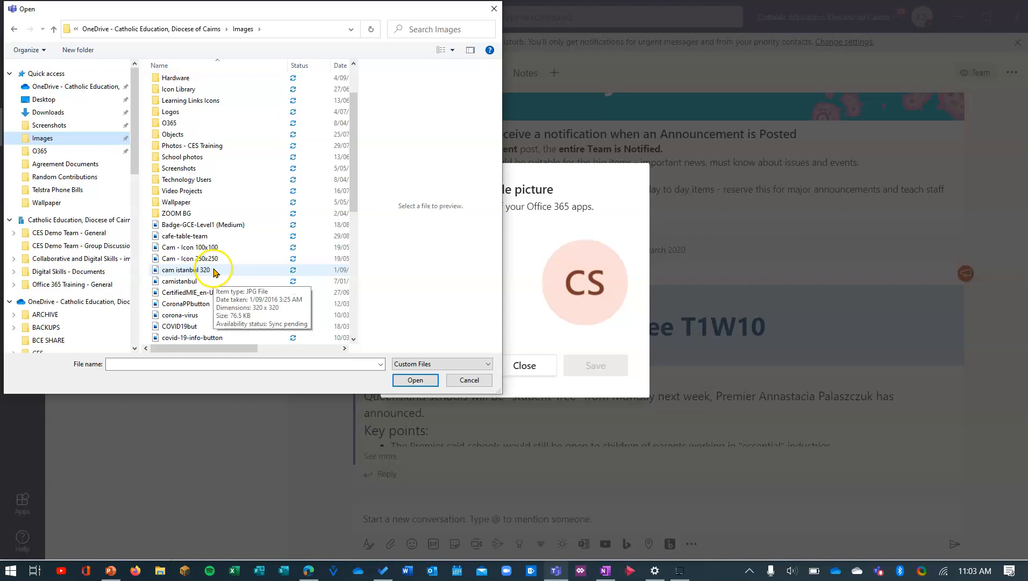
left_click(415, 380)
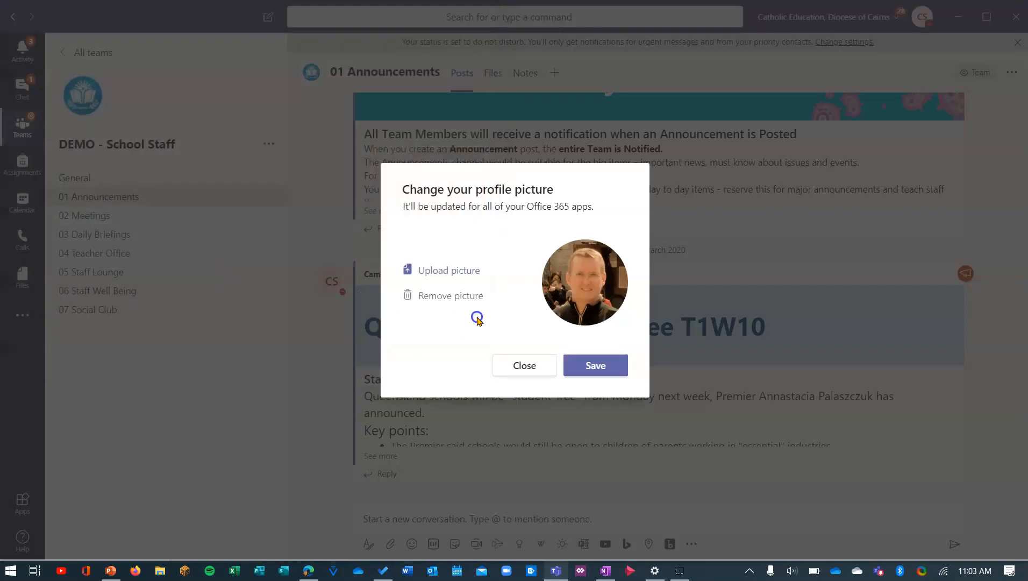
- Save the previewed photo as the profile picture and close the dialog
left_click(449, 296)
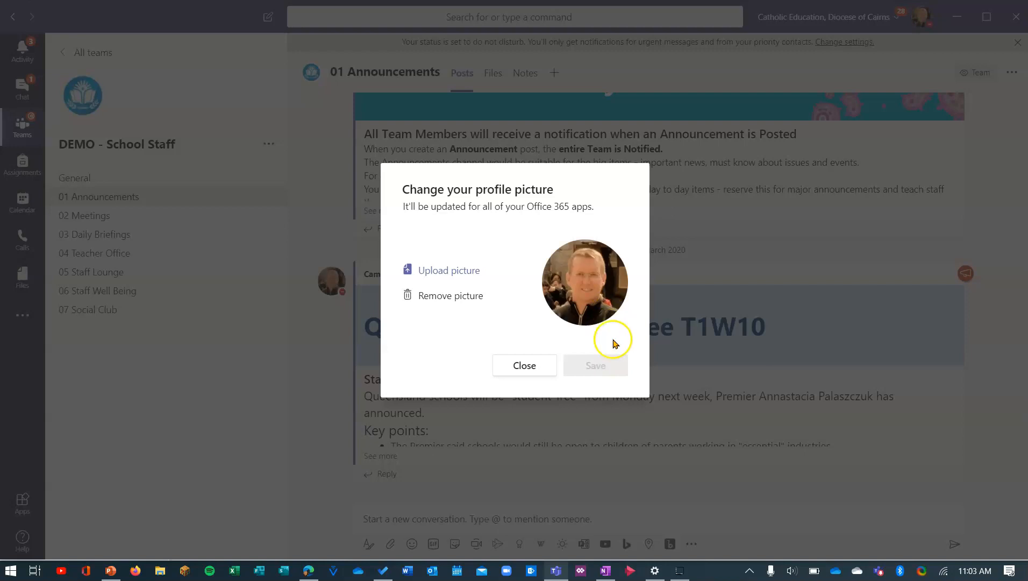
left_click(524, 365)
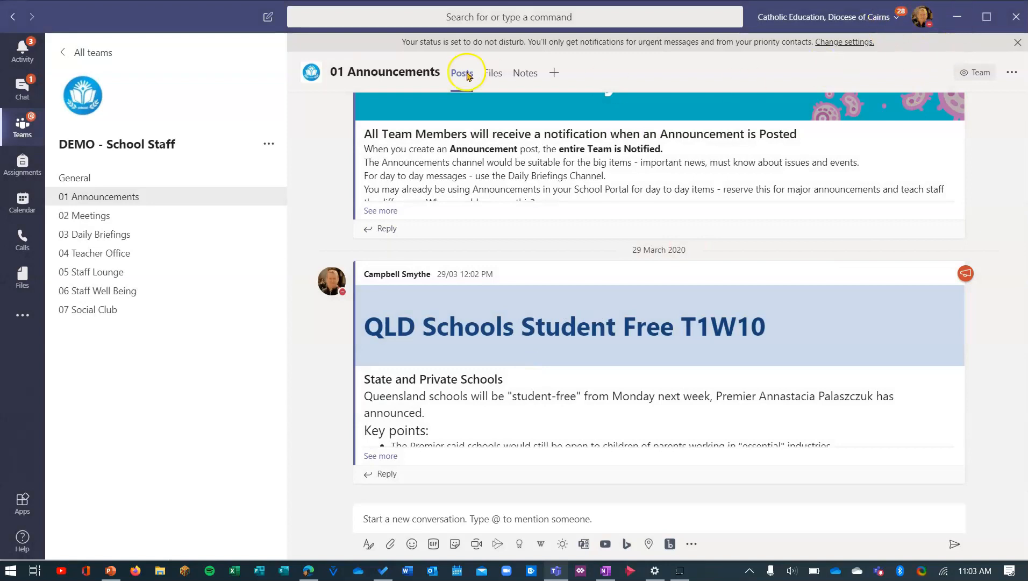
mouse_move(326, 185)
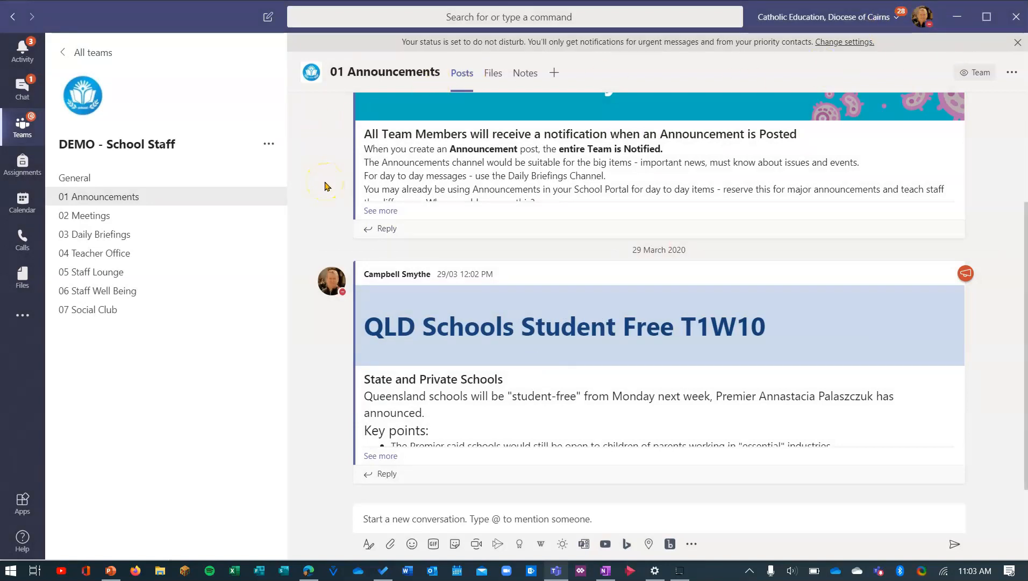
mouse_move(320, 228)
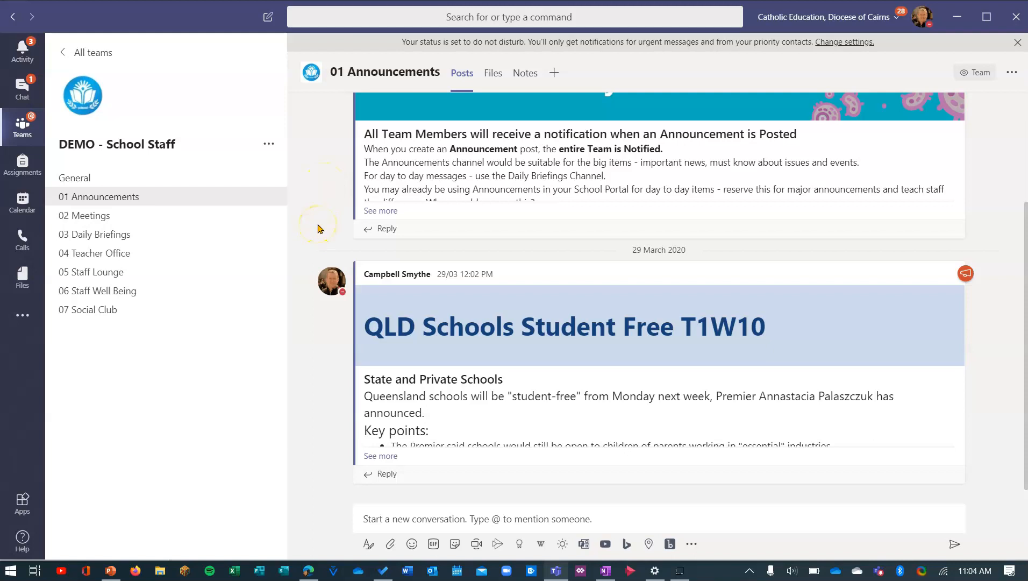
mouse_move(319, 225)
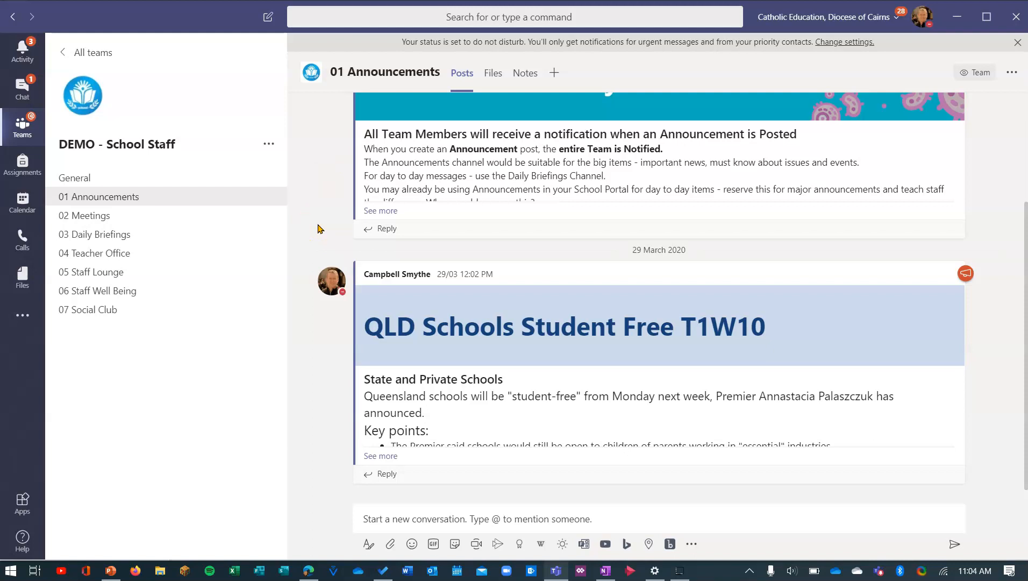
mouse_move(330, 288)
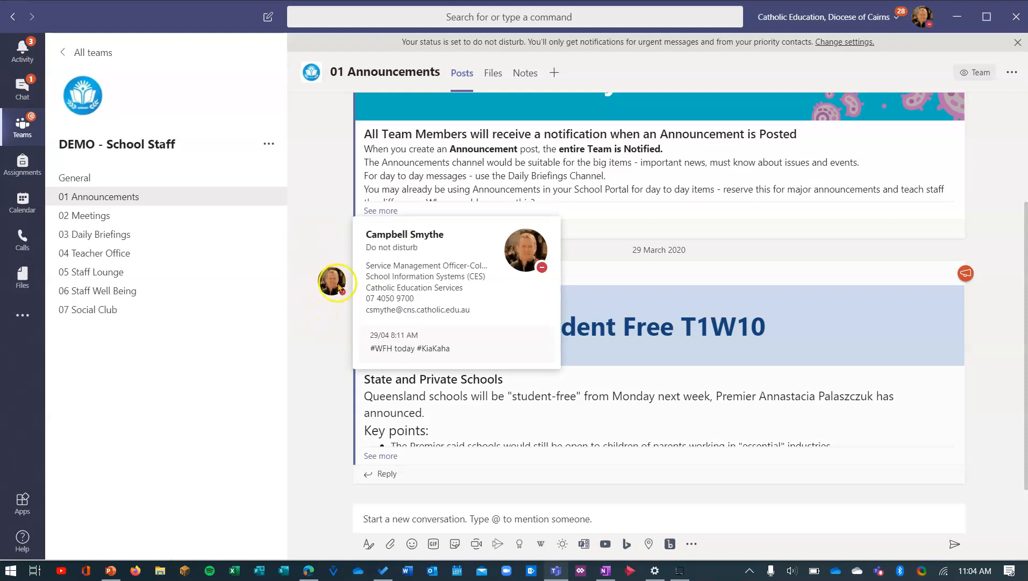
mouse_move(424, 300)
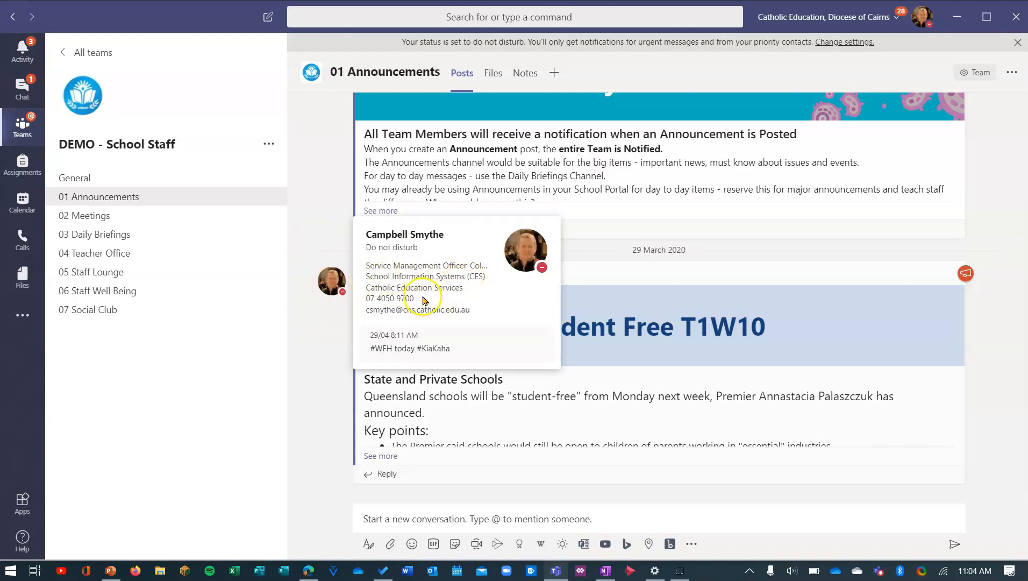
mouse_move(479, 303)
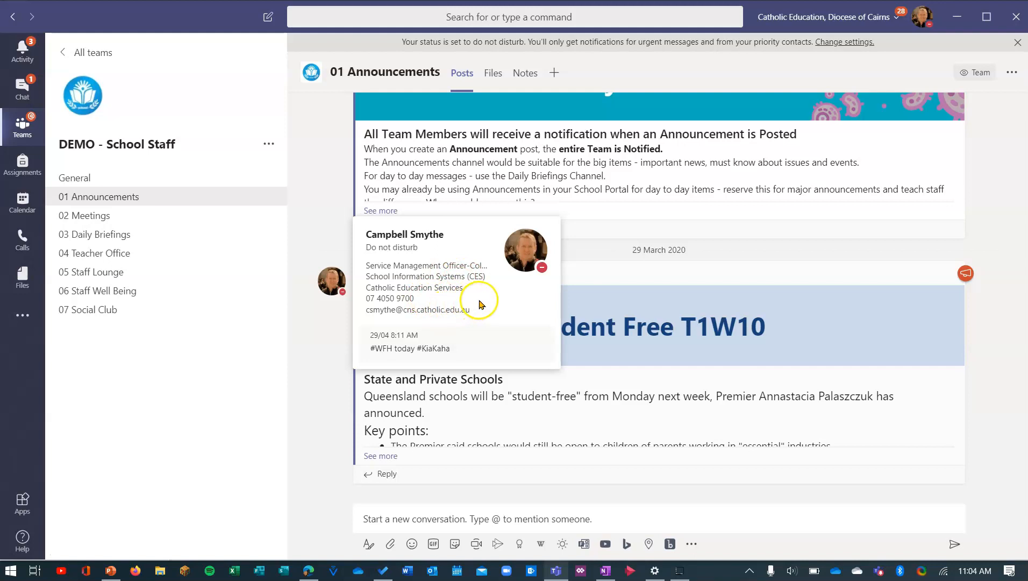